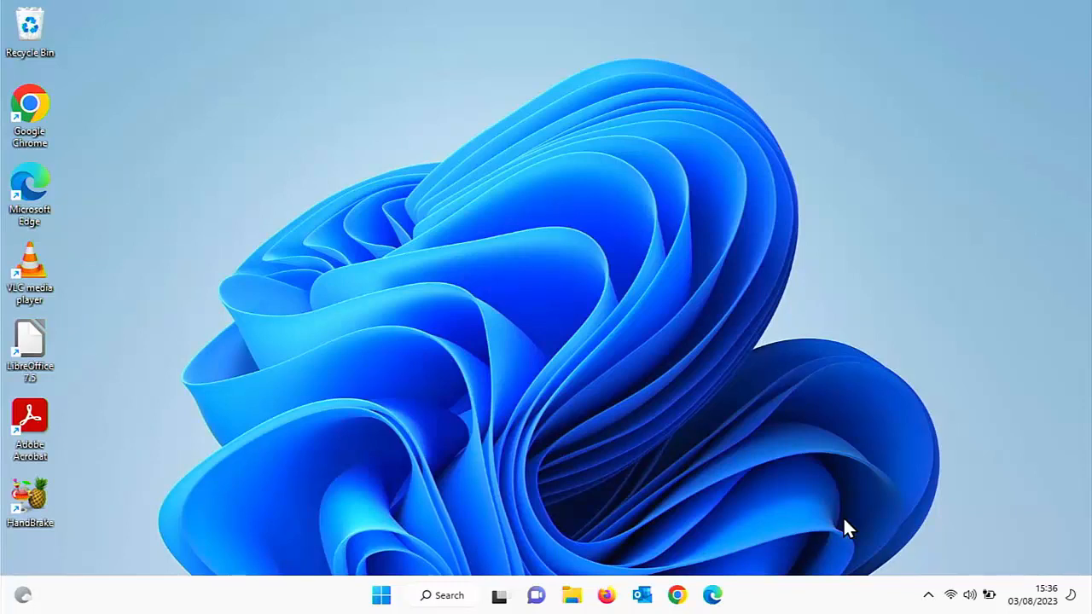
mouse_move(720, 589)
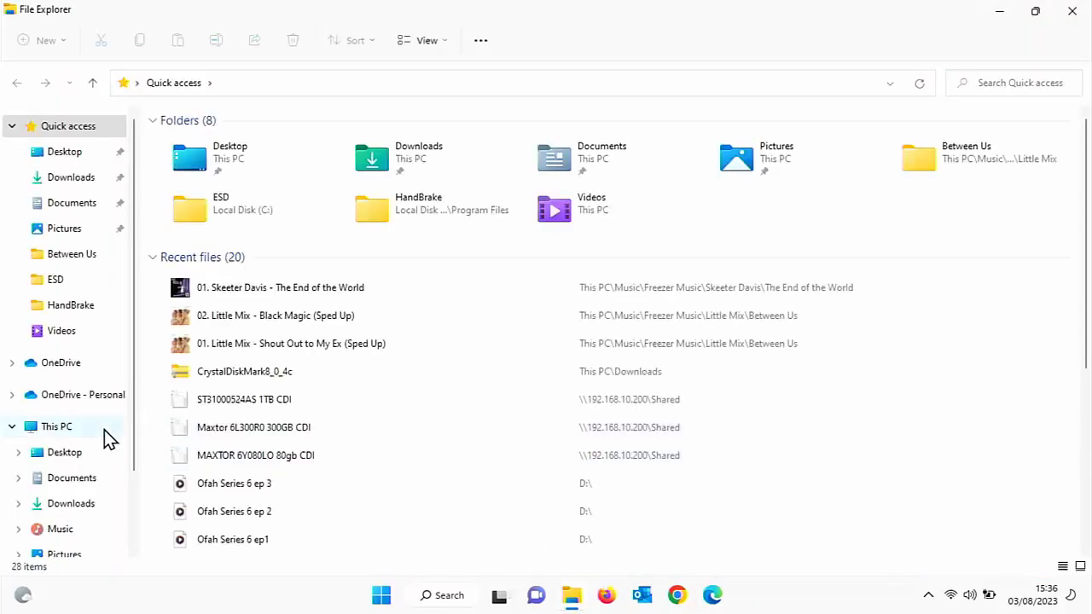
Step: Show This PC's devices and drives and select Local Disk (C:)
click(56, 427)
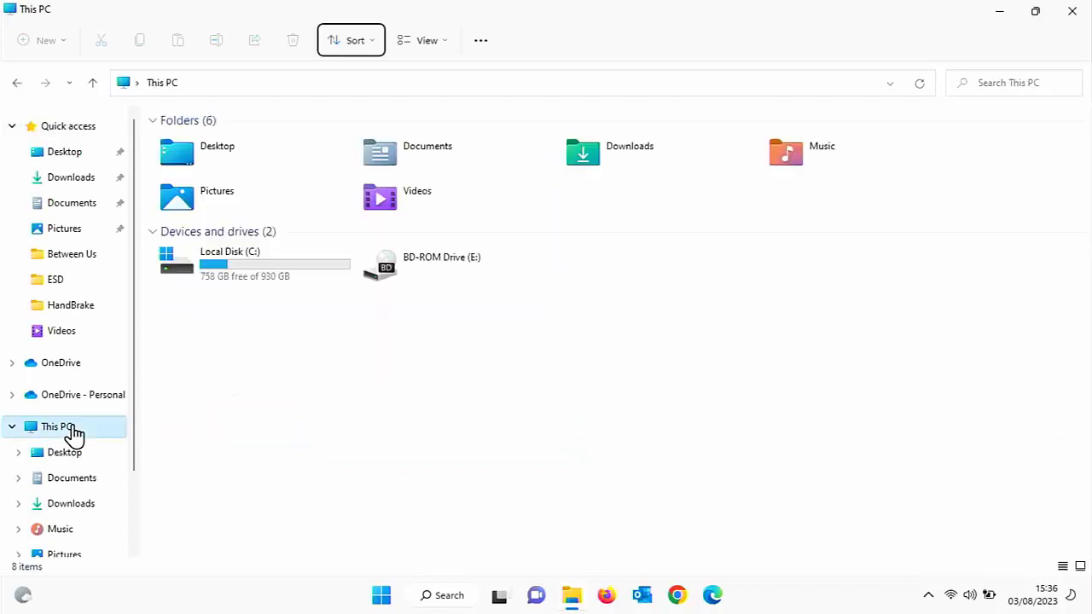
click(248, 263)
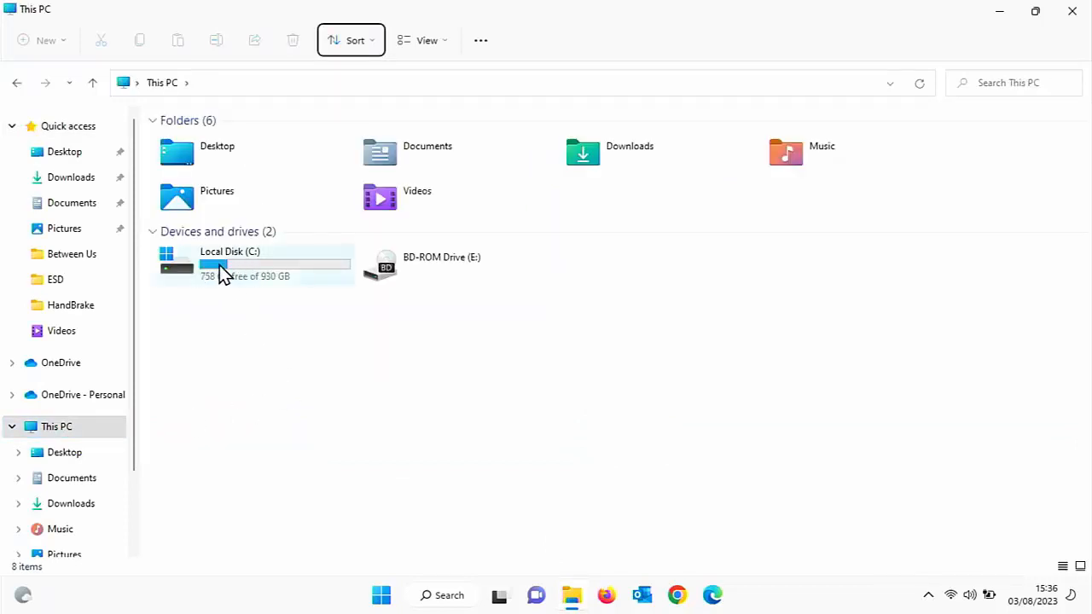
mouse_move(253, 281)
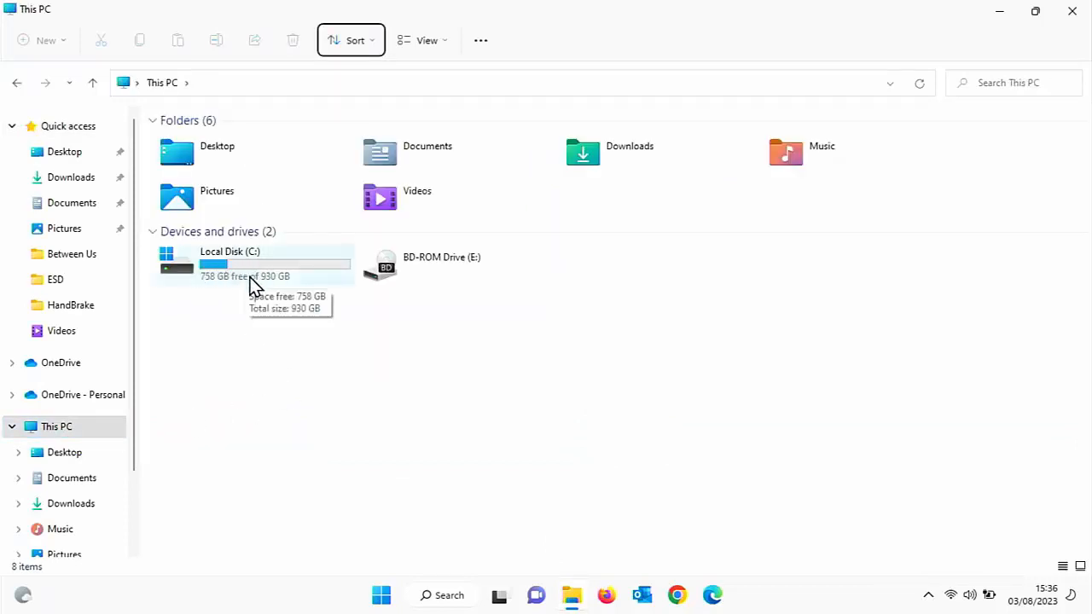
click(253, 263)
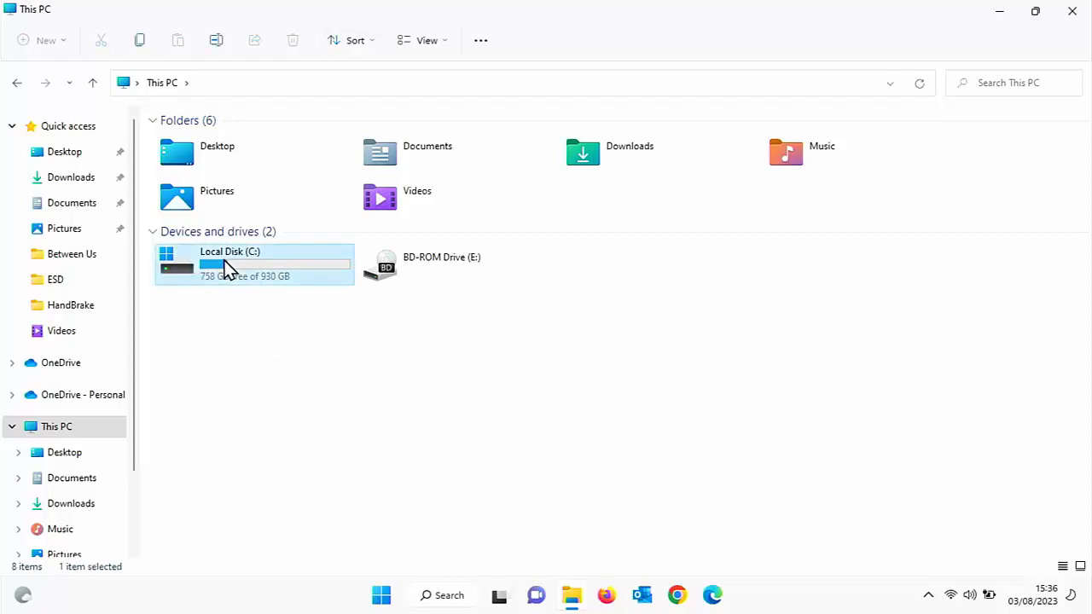
Step: Bring up the Properties of Local Disk (C:) via Show more options
right_click(230, 264)
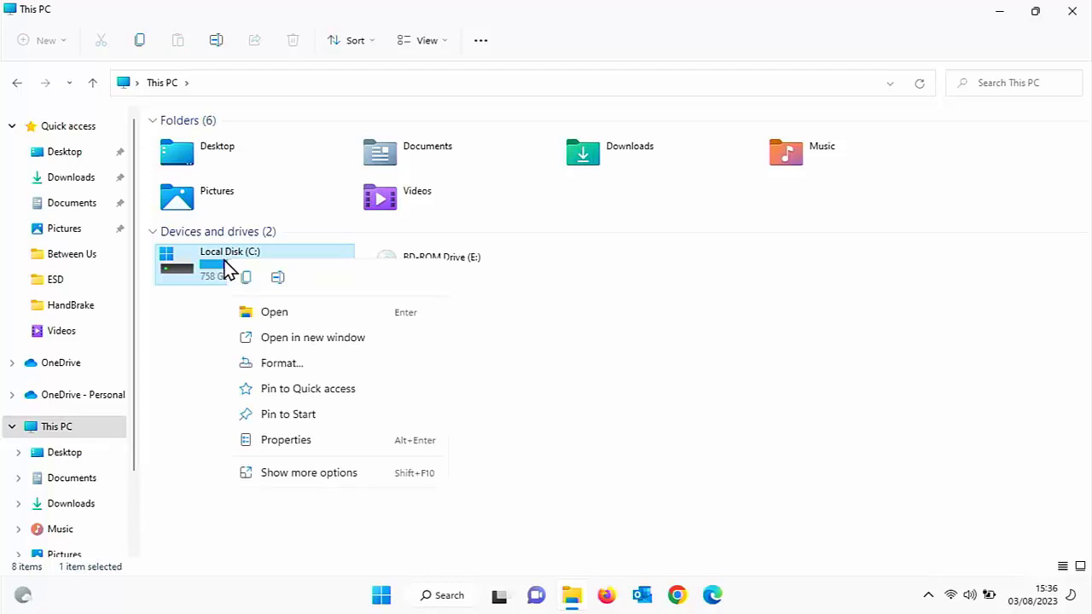
mouse_move(265, 427)
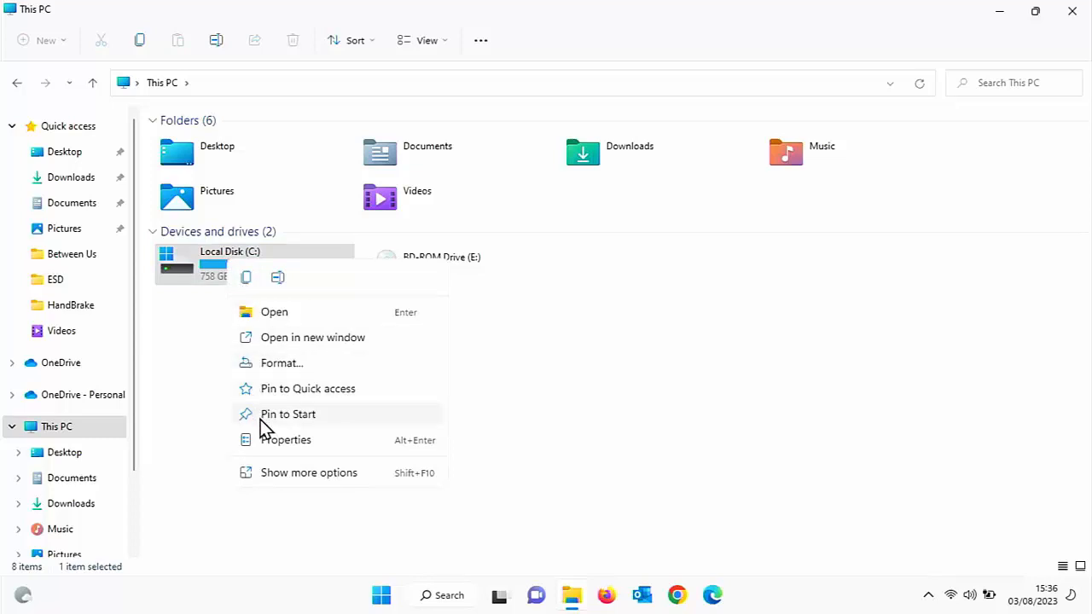
click(307, 472)
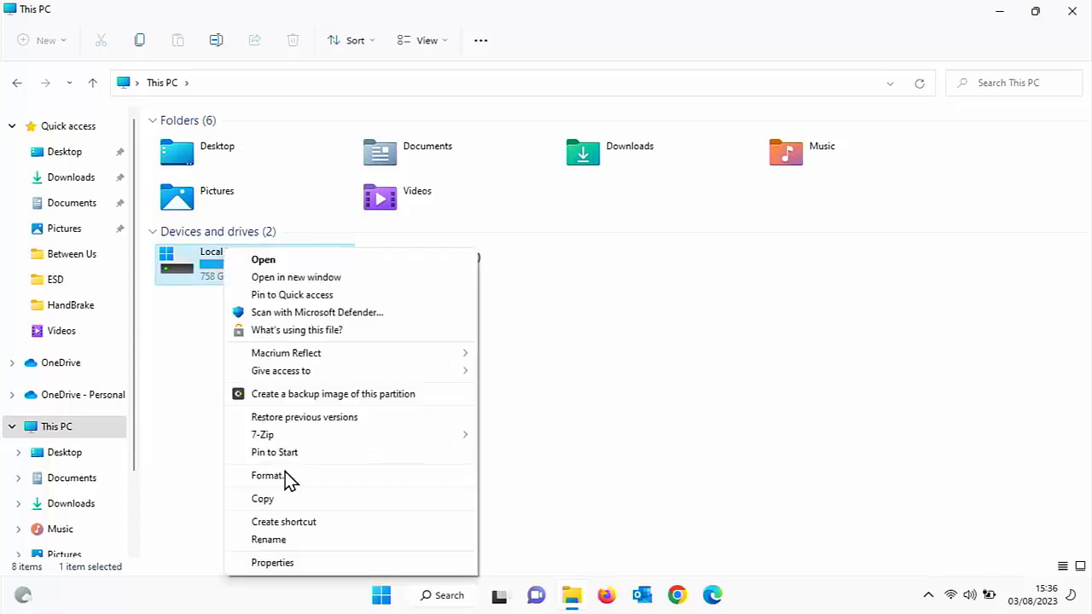
mouse_move(283, 522)
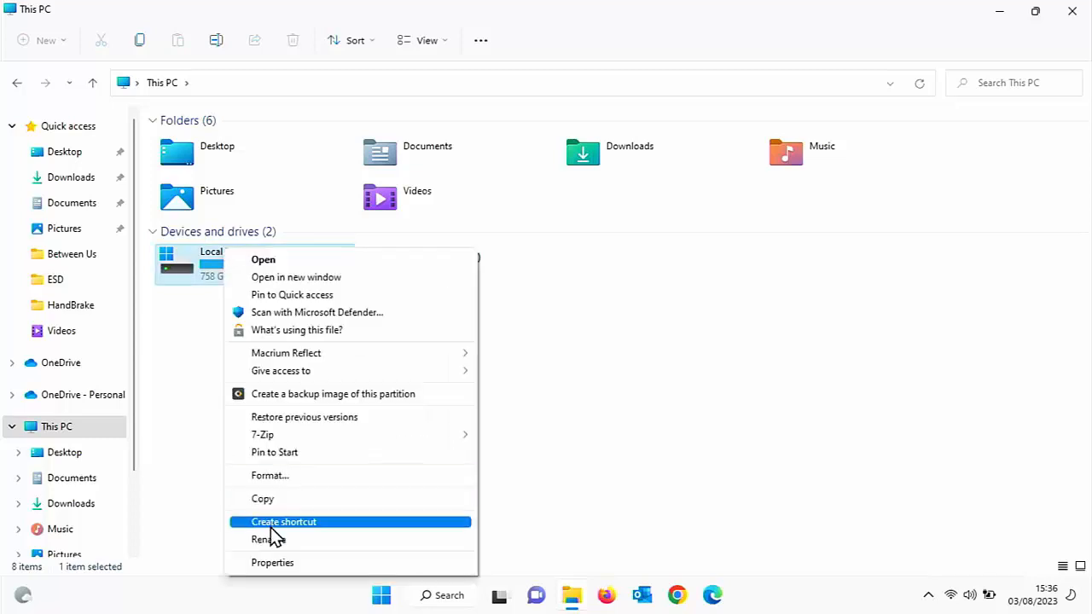
click(273, 563)
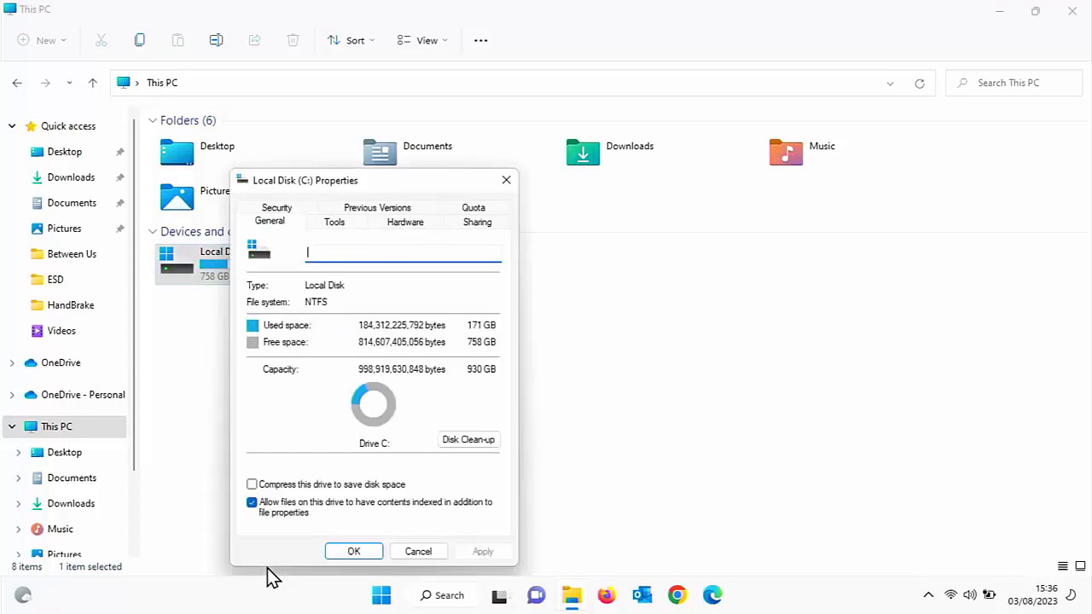
mouse_move(340, 237)
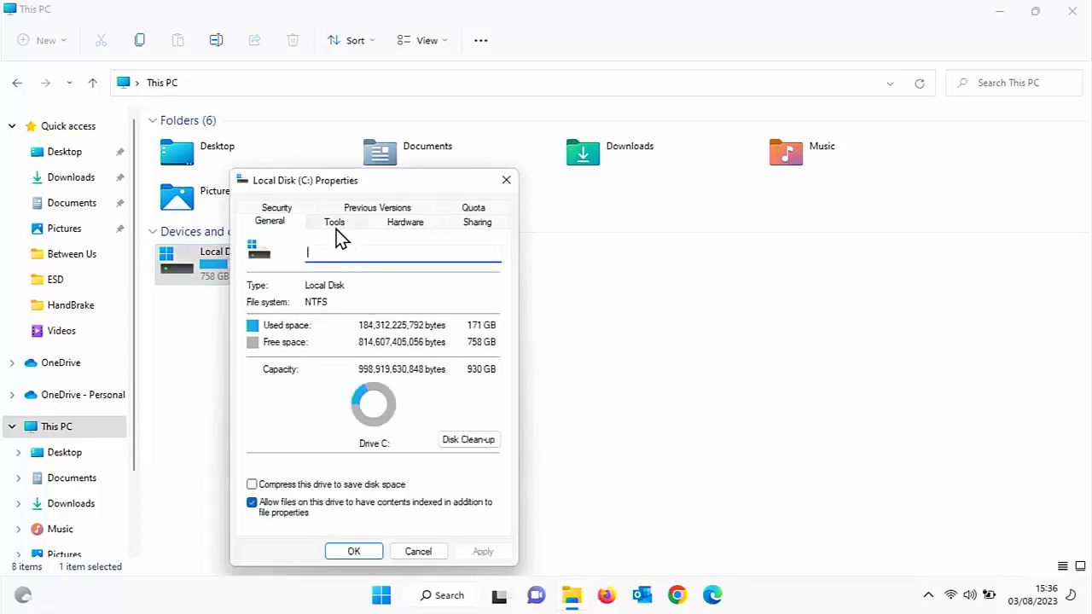
Step: Start error checking for the C: drive from the Tools maintenance options
click(334, 222)
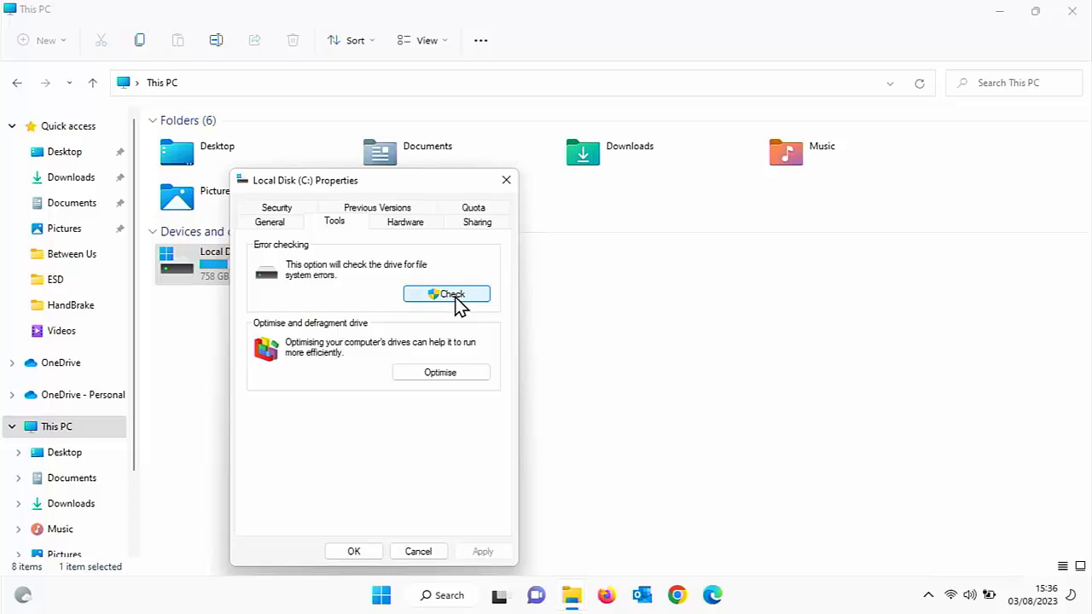
click(447, 293)
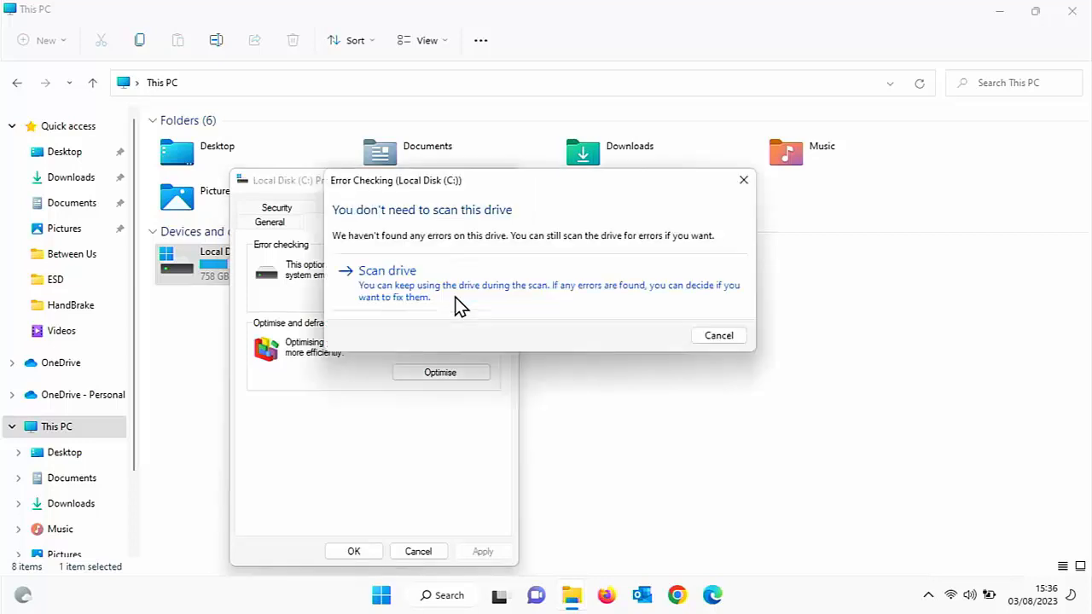
Step: Scan the C: drive for errors anyway and let the scan finish
click(385, 269)
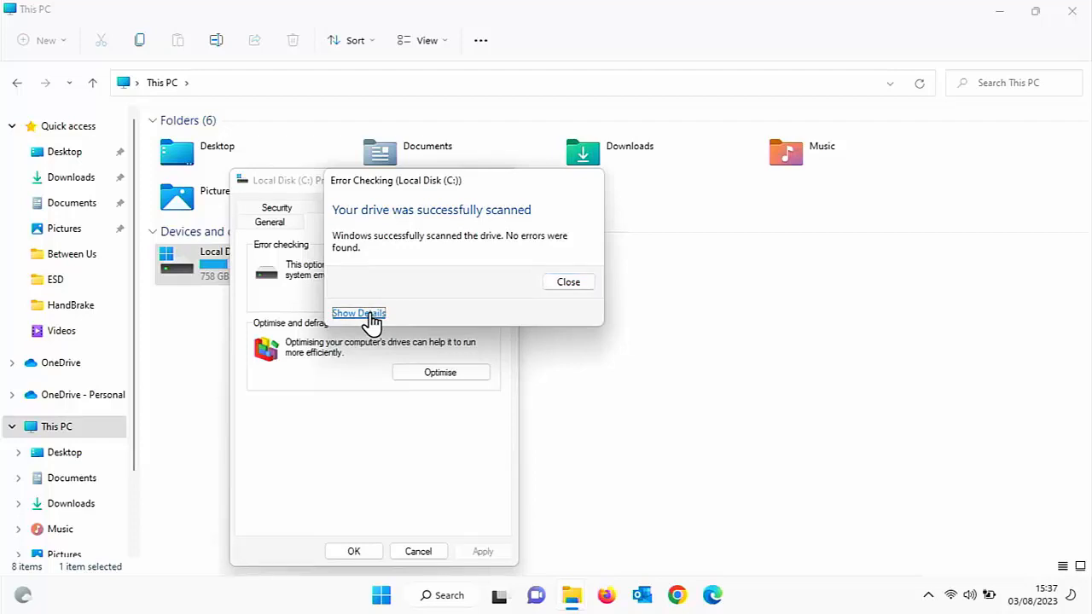
click(358, 314)
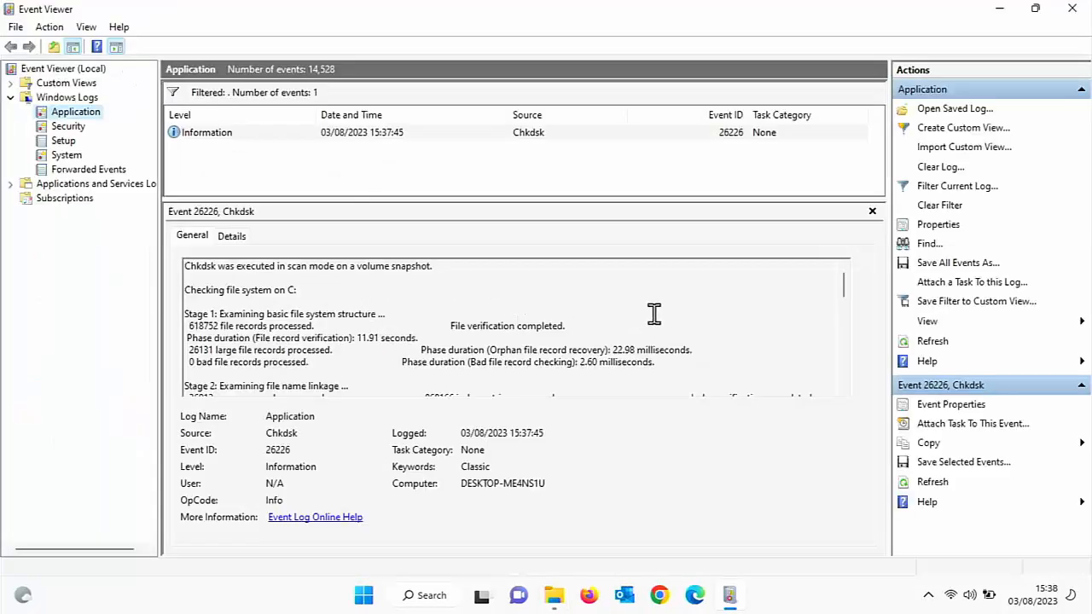
scroll(down, 3)
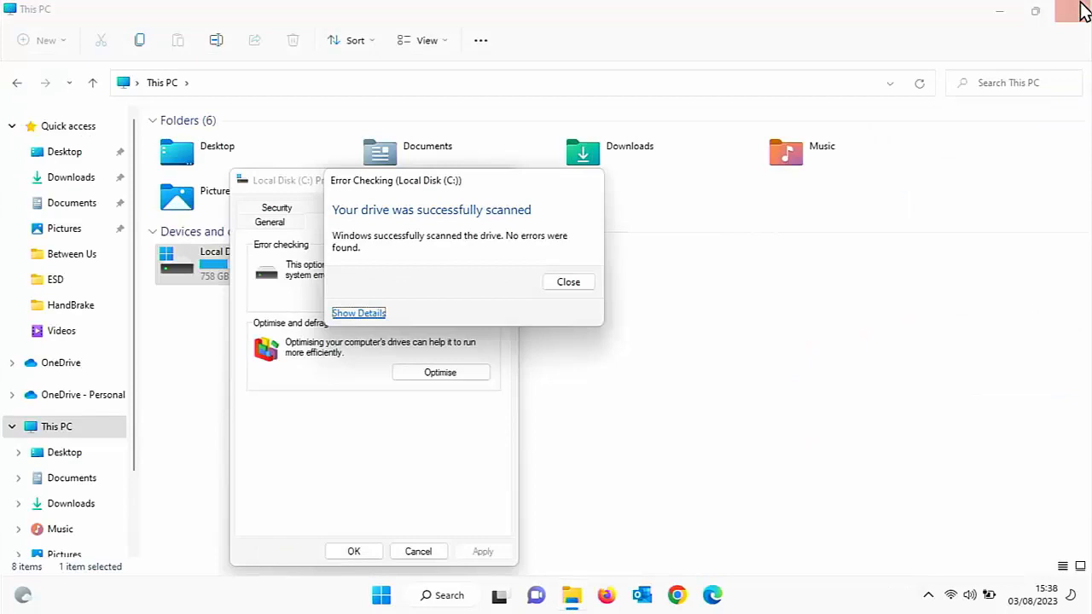
mouse_move(568, 283)
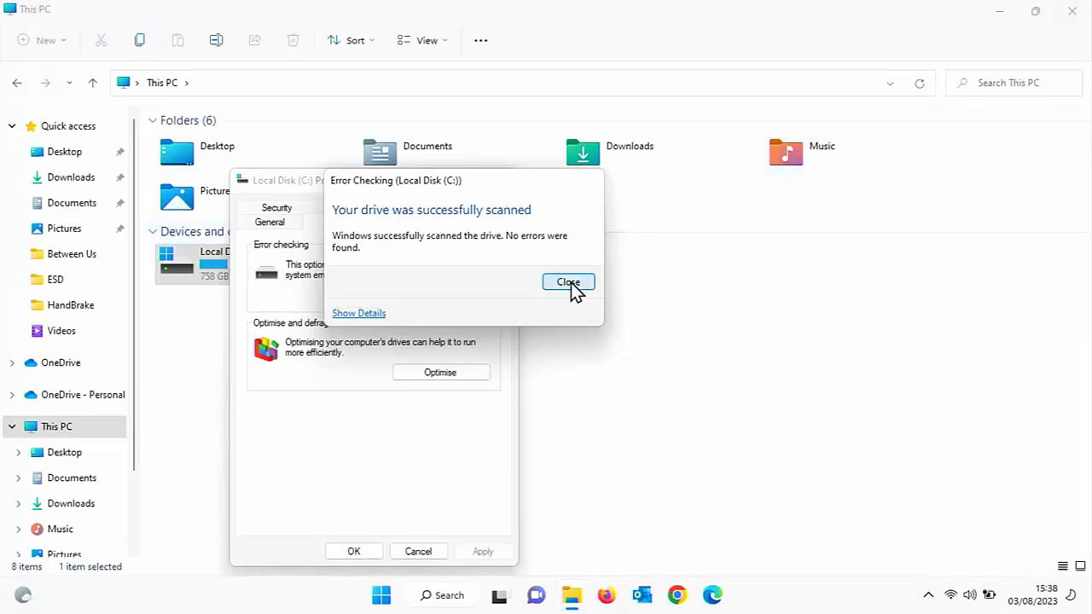
Step: Dismiss the scan result and close the C: drive Properties
click(568, 283)
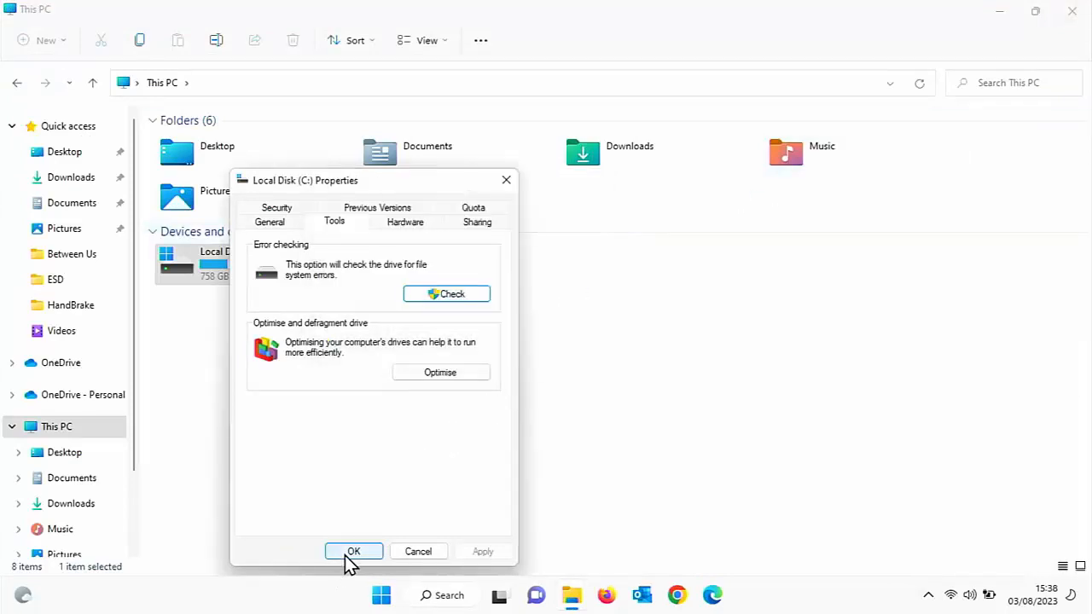
click(353, 551)
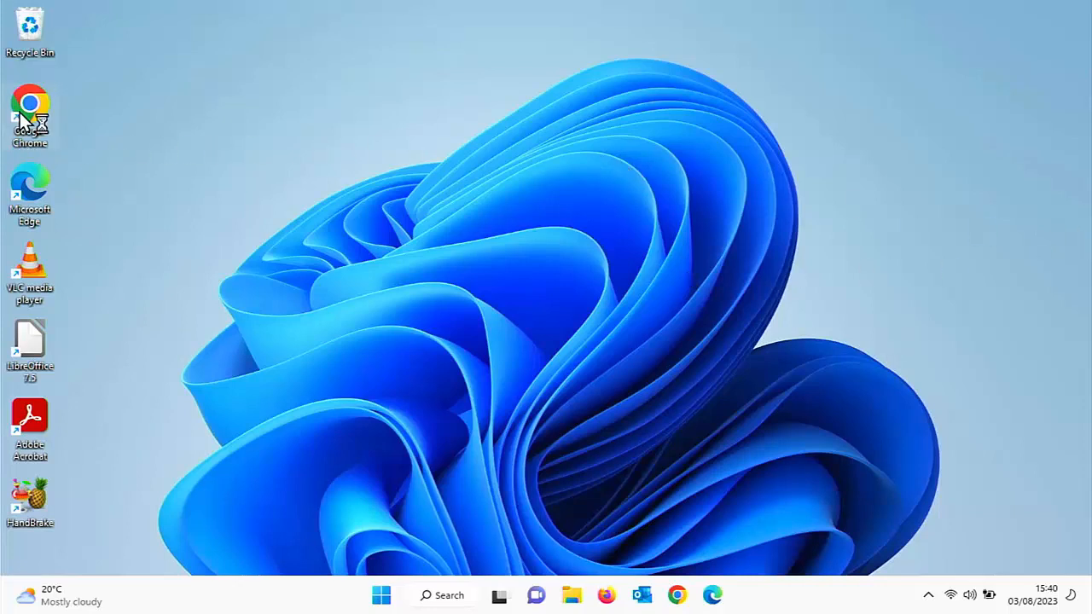
Step: Launch Chrome and go to the crystalmark.info (Crystal Dew World) website
double_click(30, 102)
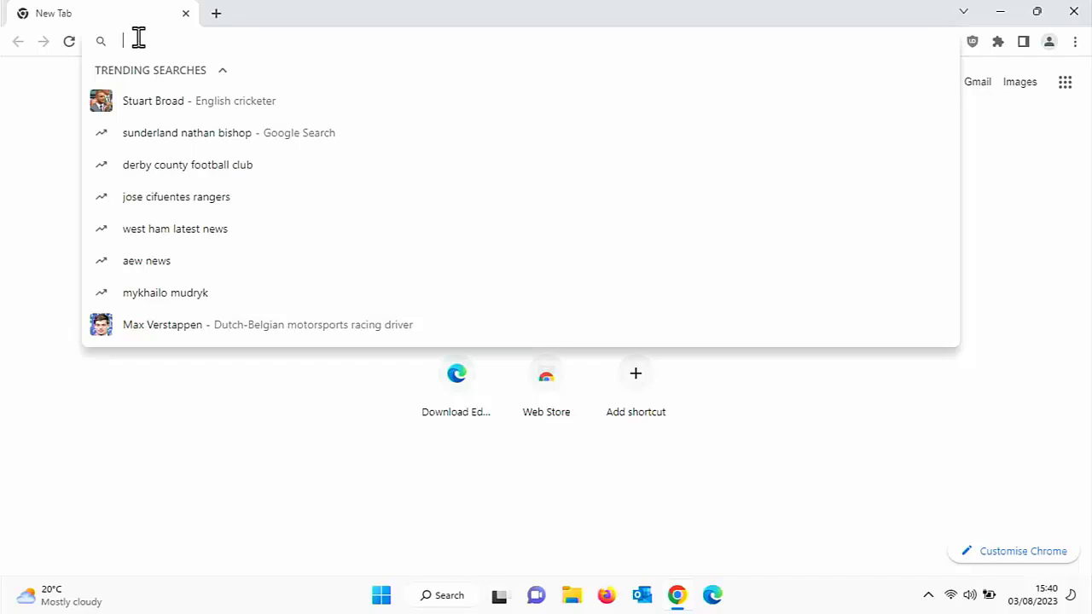
text(crystalmark.info)
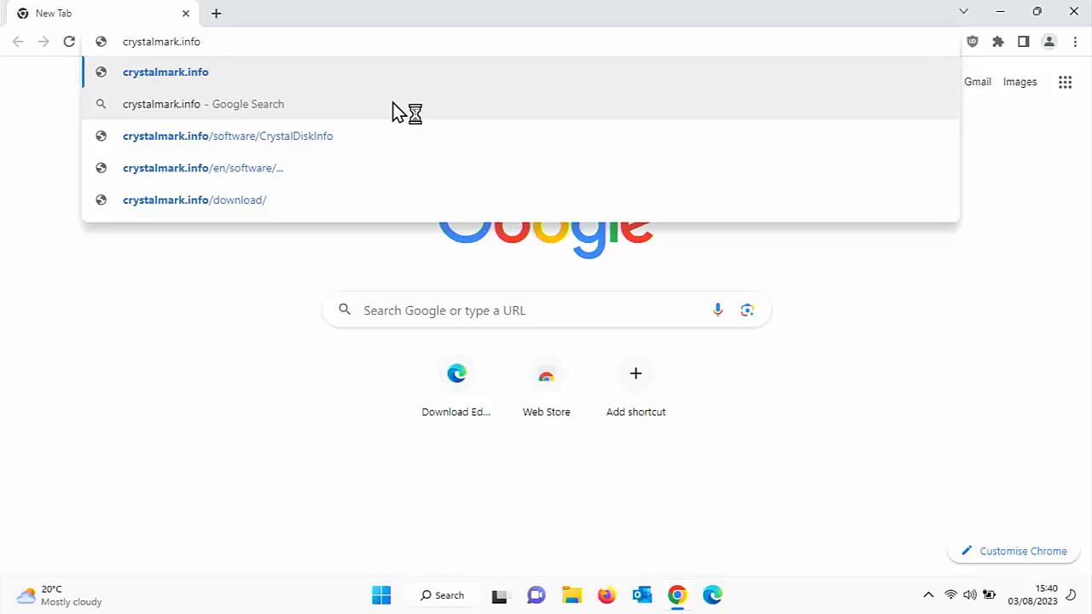
click(203, 169)
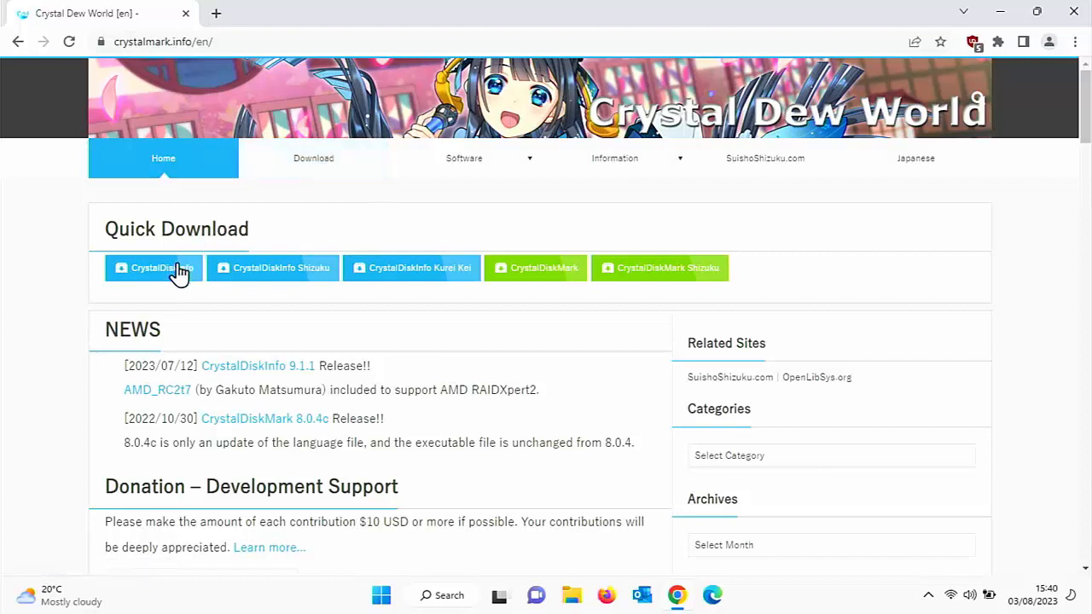
mouse_move(153, 281)
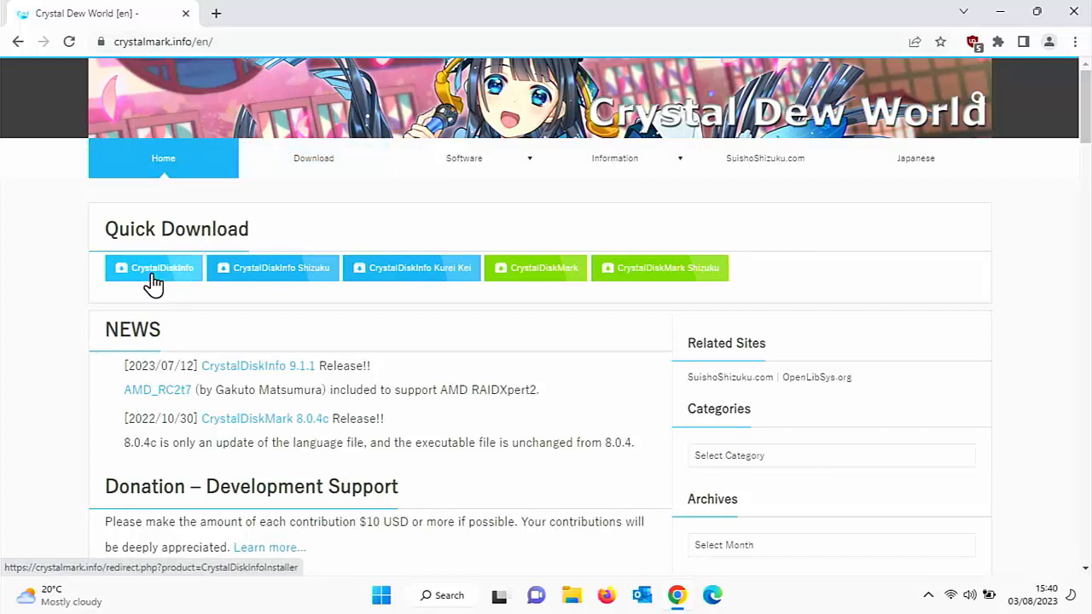
Step: Download the CrystalDiskInfo installer (CrystalDiskInfo9_1_1.exe) and close the browser
click(153, 268)
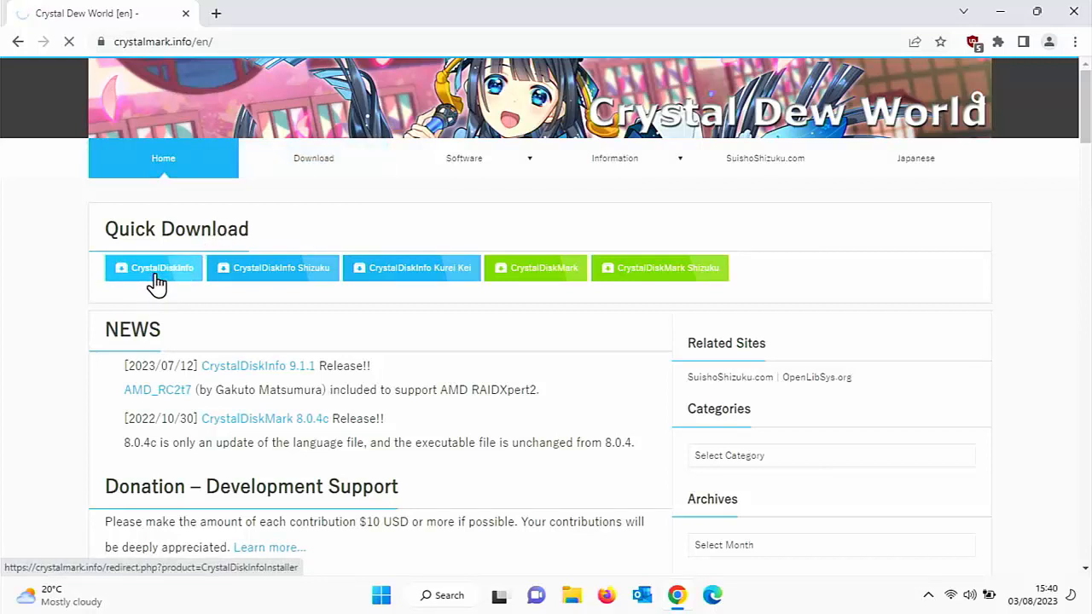
click(154, 266)
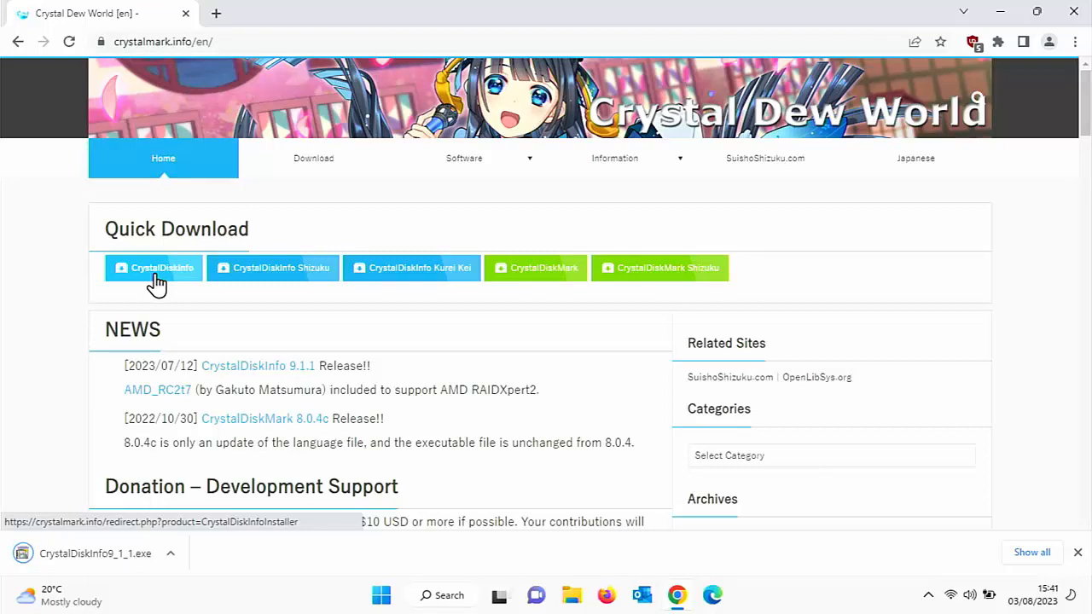
mouse_move(723, 190)
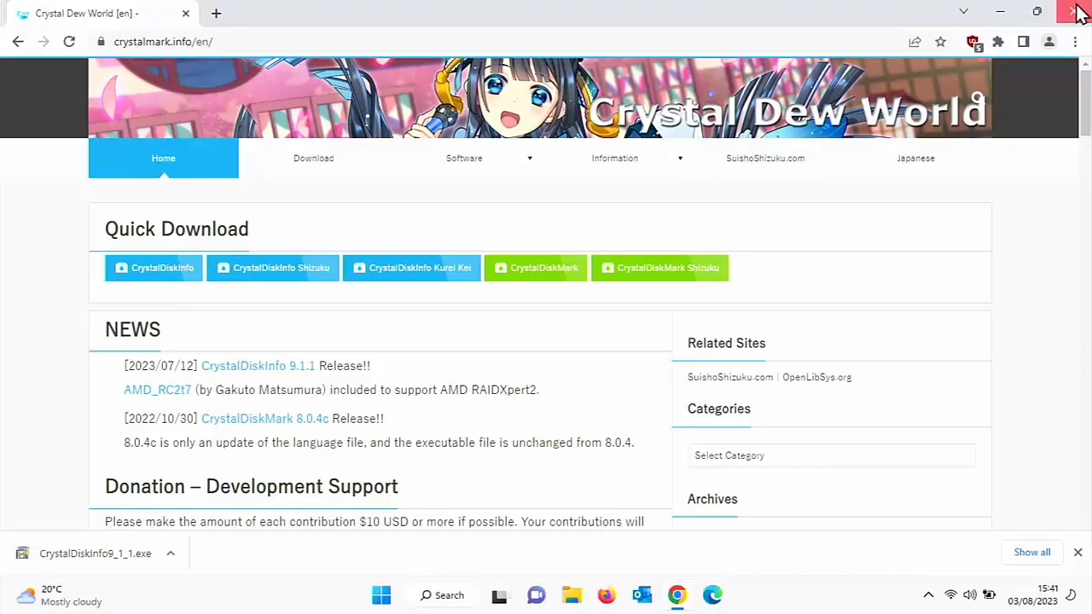
click(1076, 13)
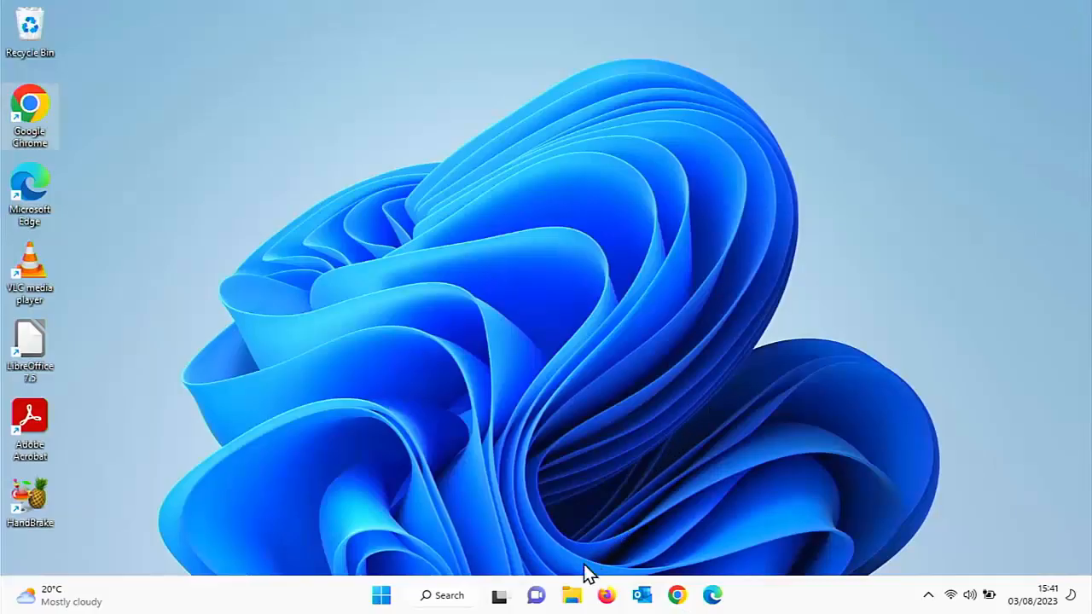
Step: Start File Explorer and show the Downloads folder with the CrystalDiskInfo installer
click(570, 593)
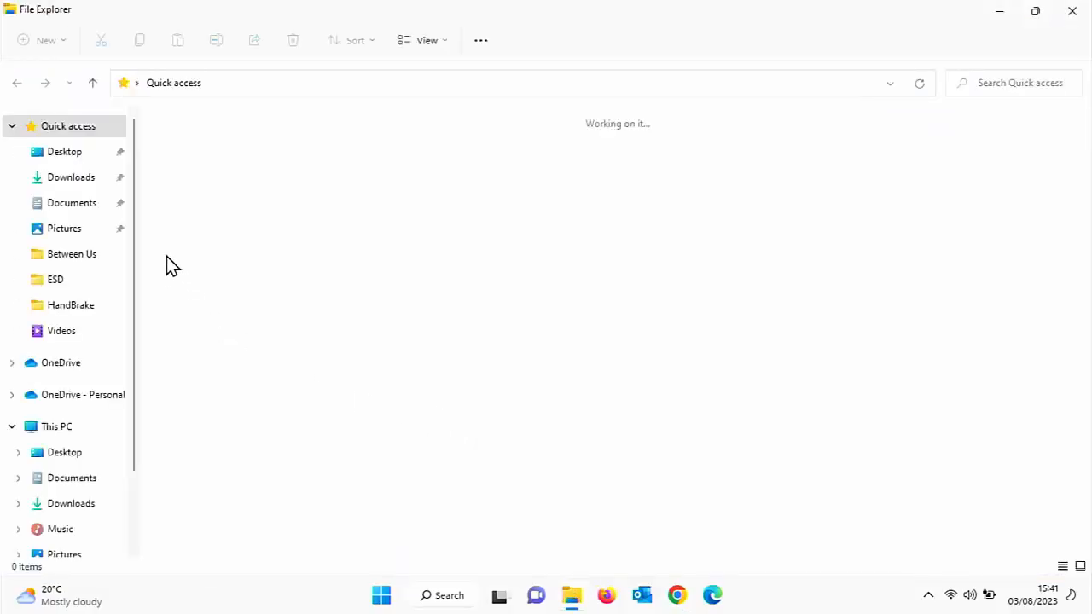
click(72, 176)
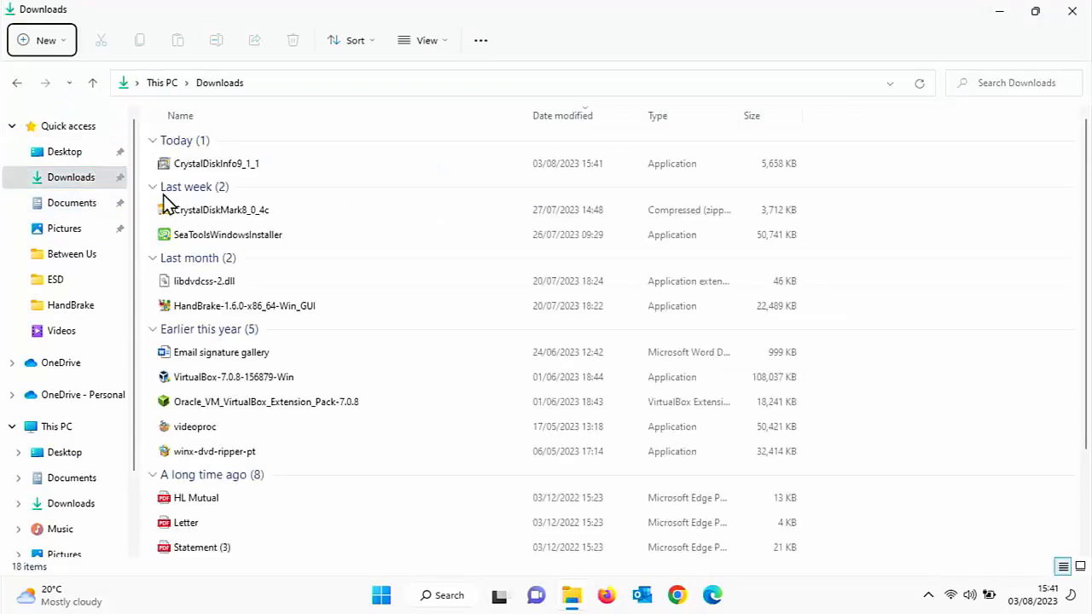
mouse_move(215, 163)
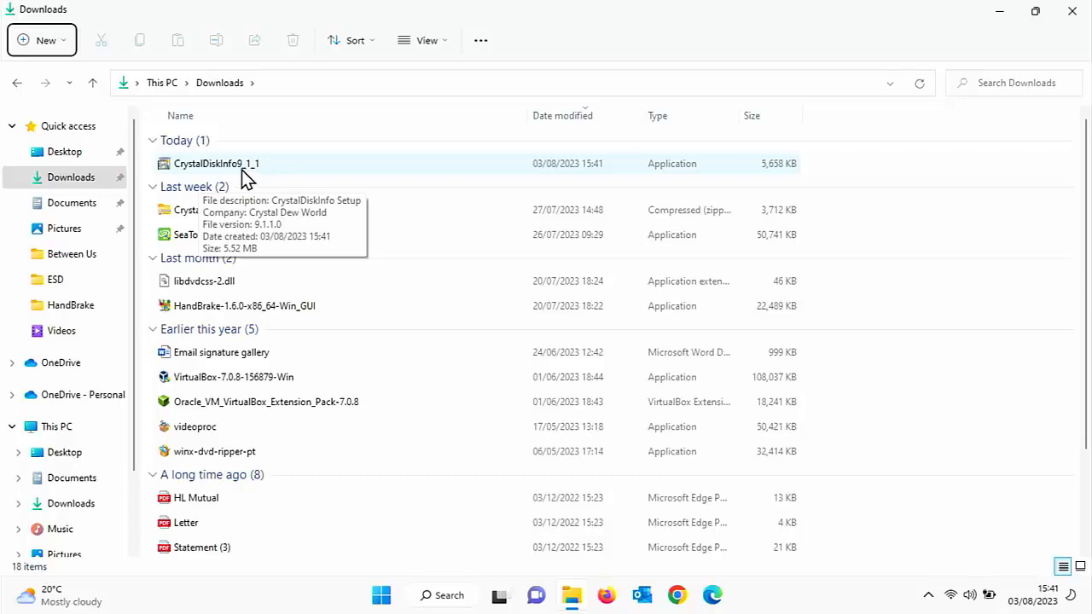
mouse_move(218, 180)
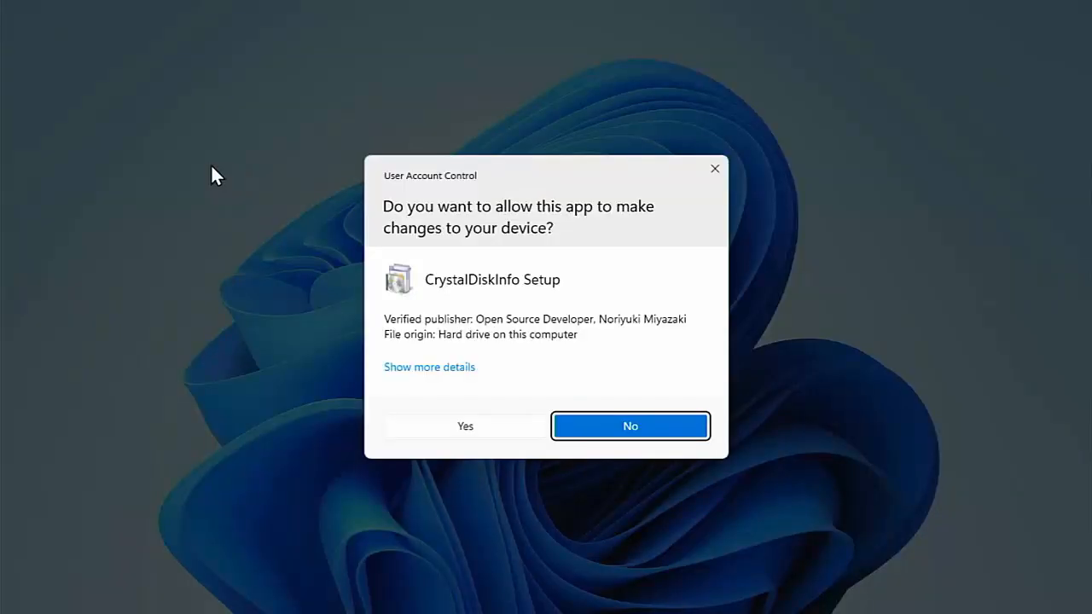
mouse_move(481, 304)
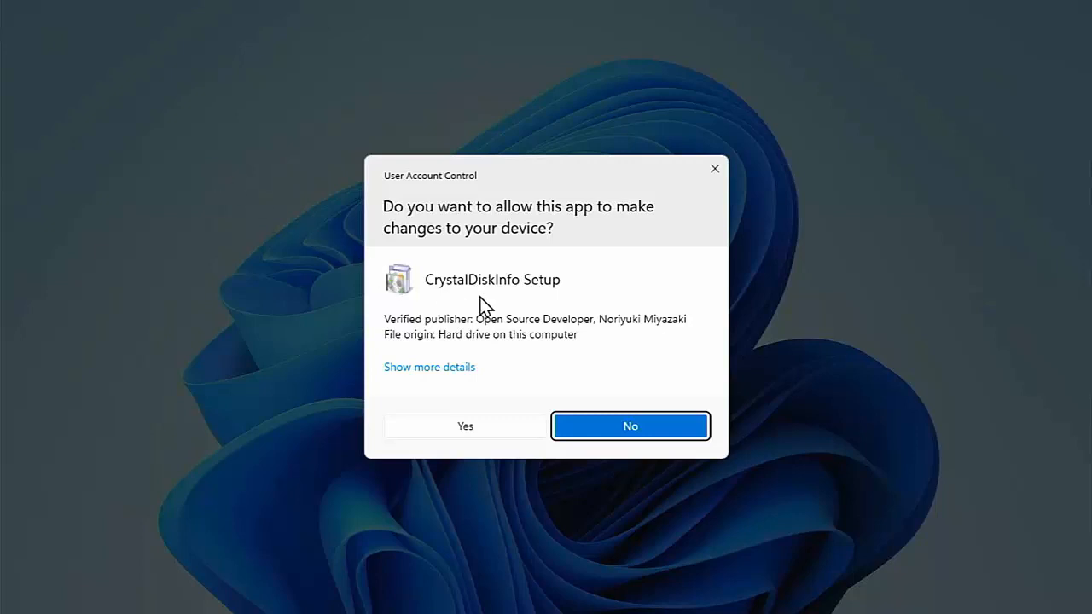
mouse_move(491, 304)
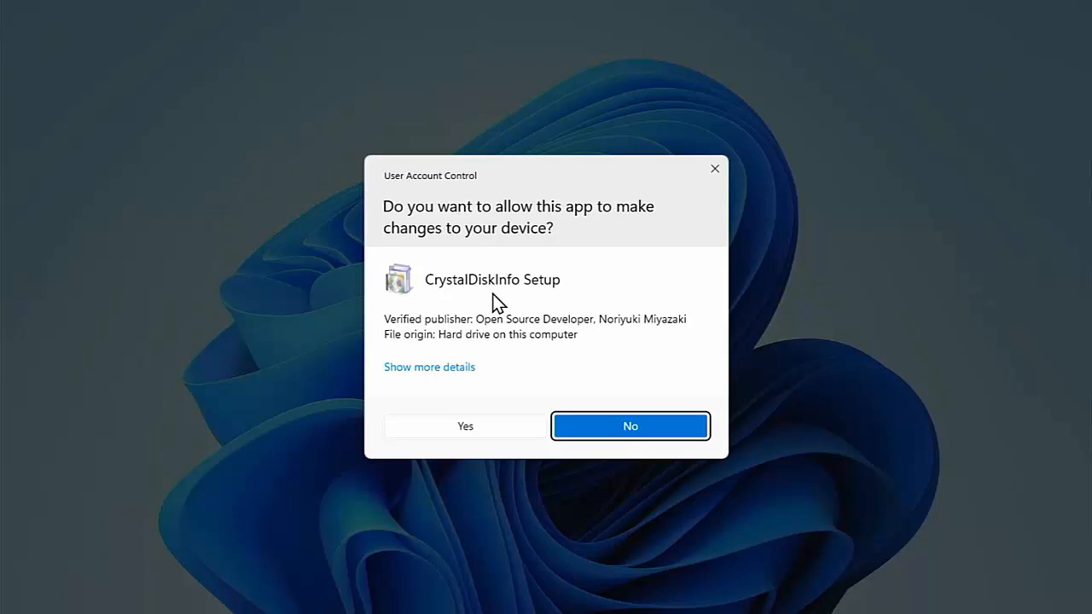
mouse_move(535, 339)
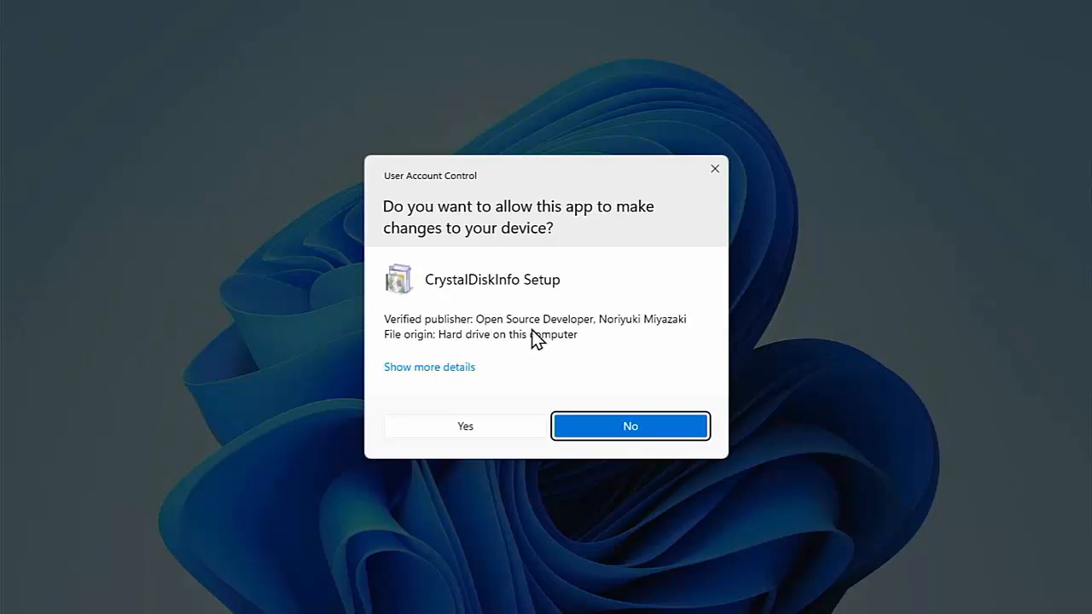
mouse_move(464, 435)
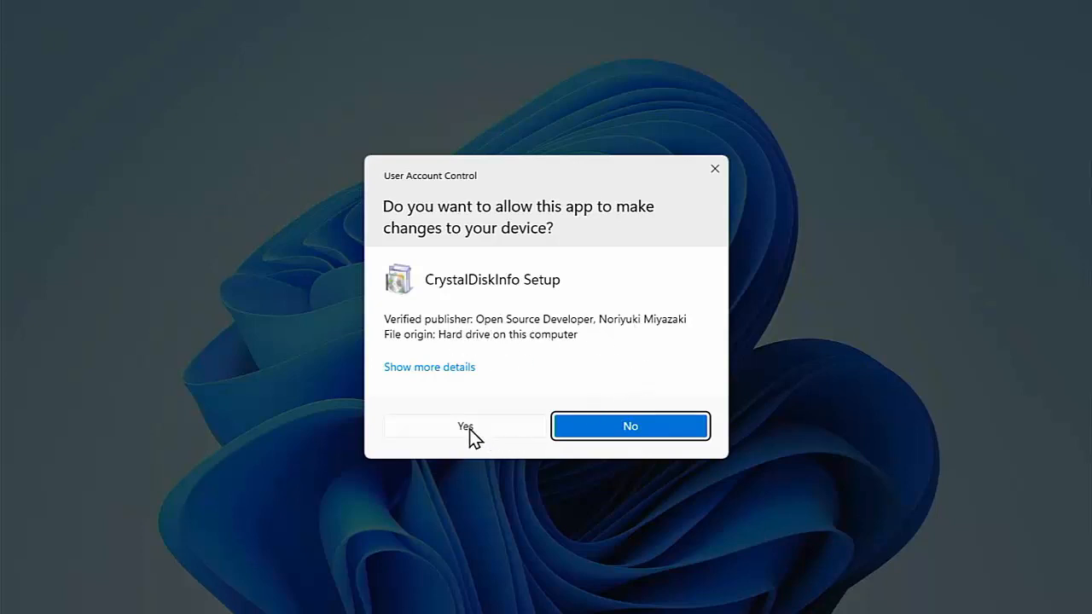
Step: Allow CrystalDiskInfo Setup to make changes in User Account Control
click(464, 426)
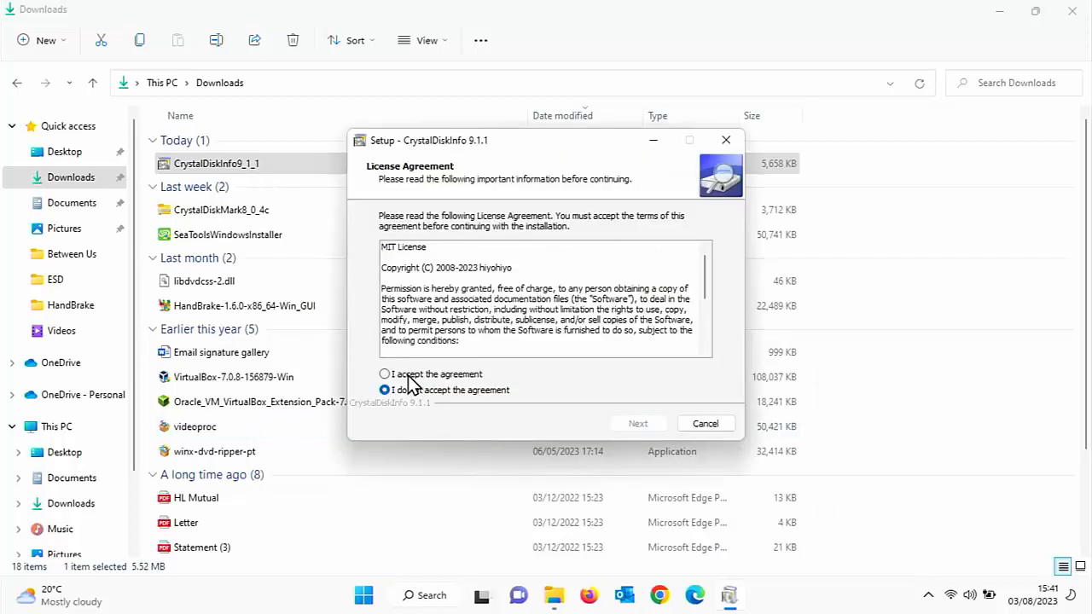
Step: Accept the CrystalDiskInfo license agreement and continue
scroll(down, 3)
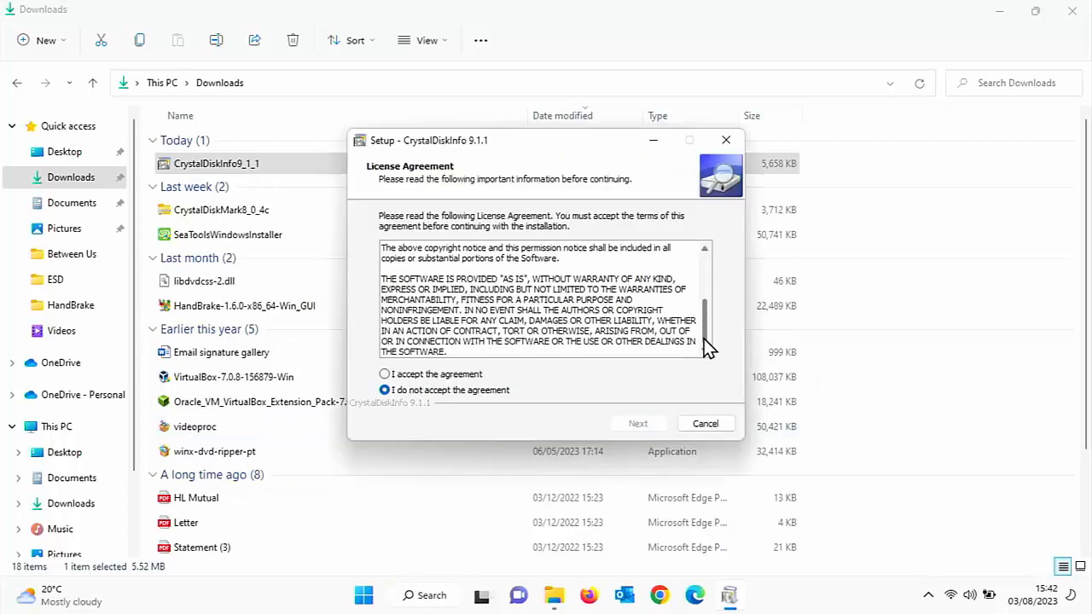
click(383, 374)
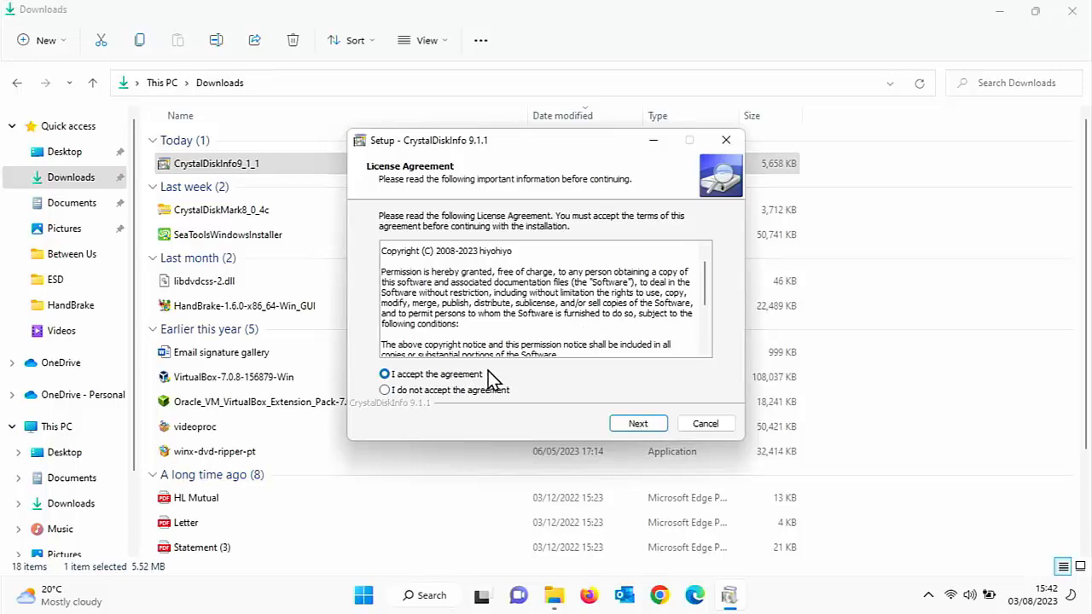
click(638, 423)
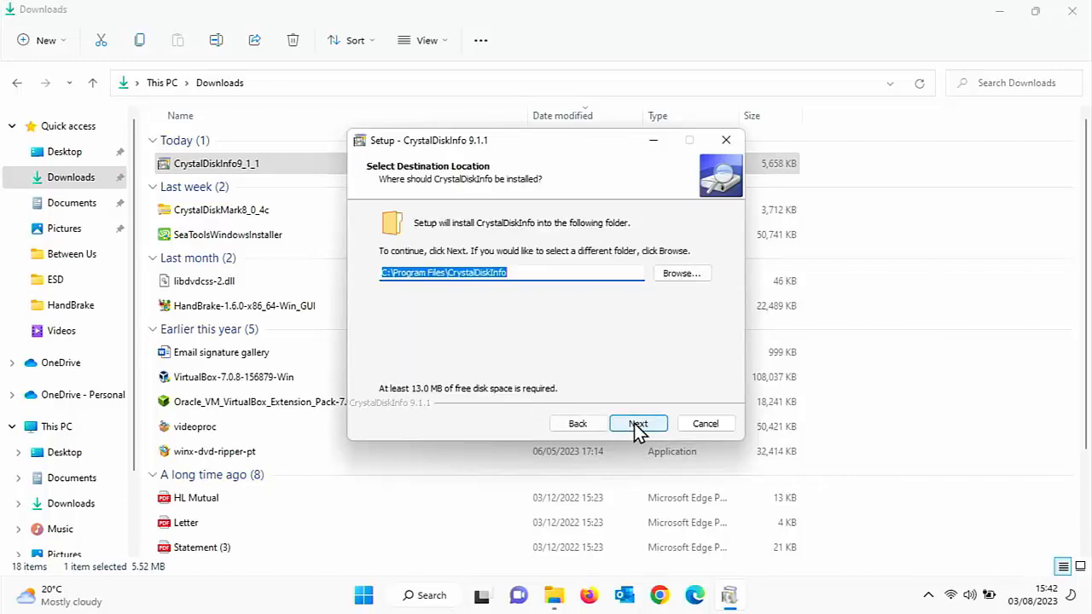
Step: Install to the default C:\Program Files\CrystalDiskInfo folder with default shortcuts, finish and launch CrystalDiskInfo
click(637, 423)
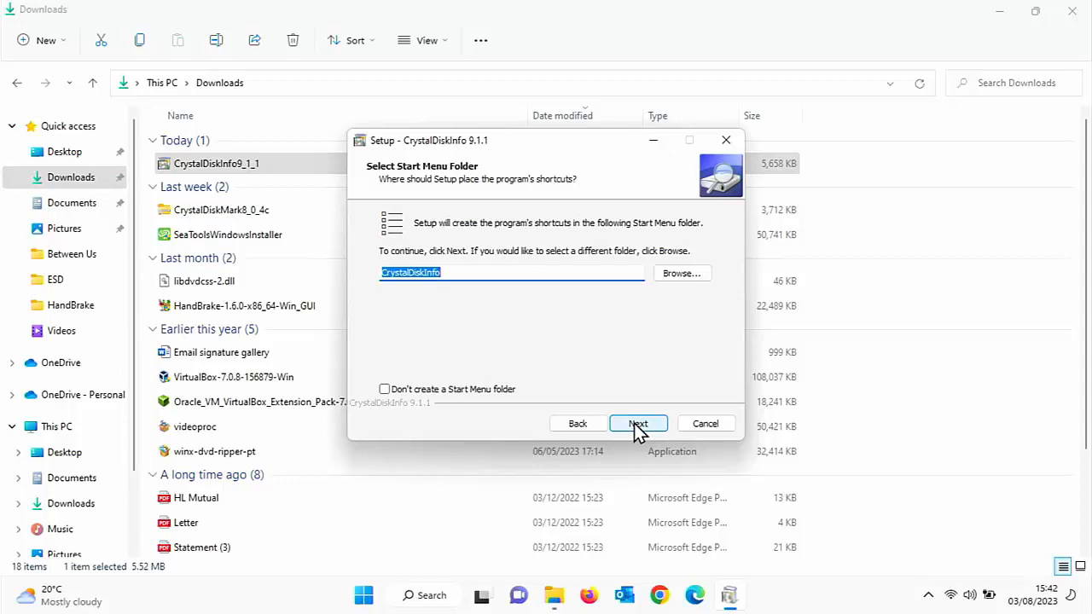
click(638, 423)
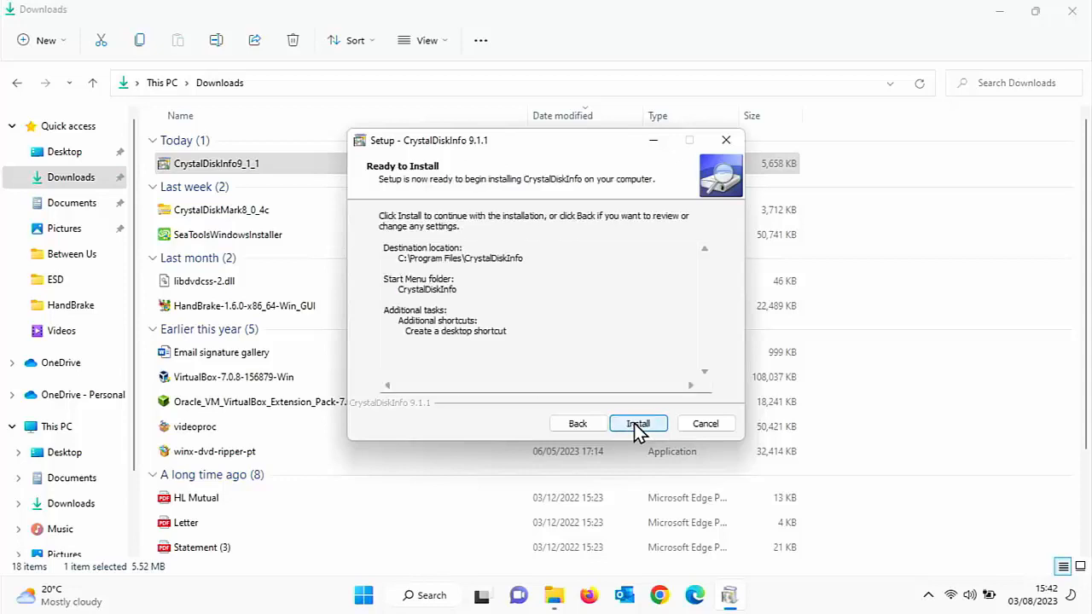
click(638, 423)
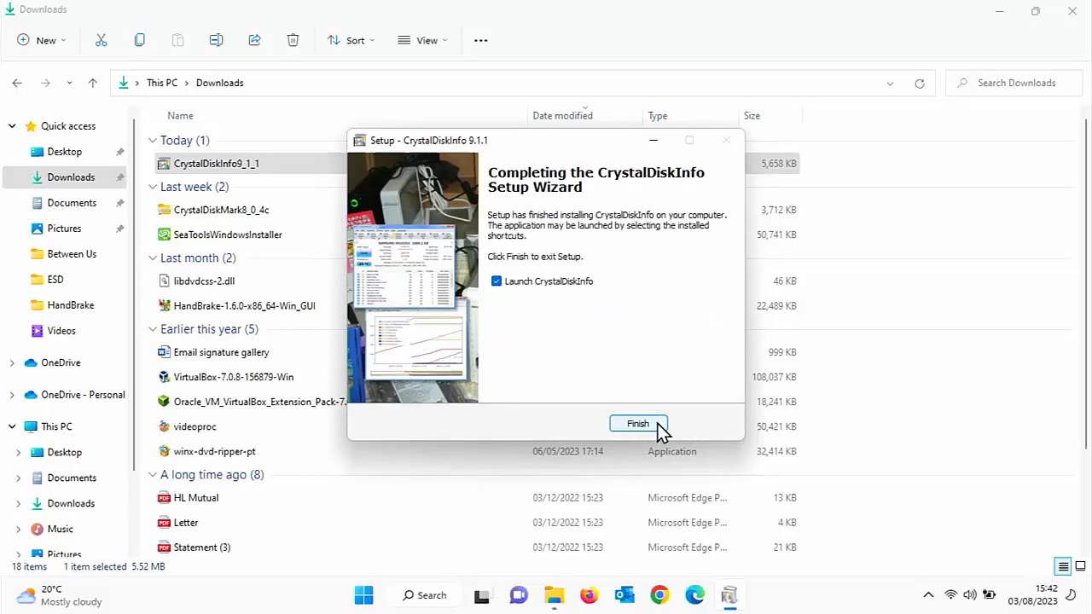
mouse_move(597, 302)
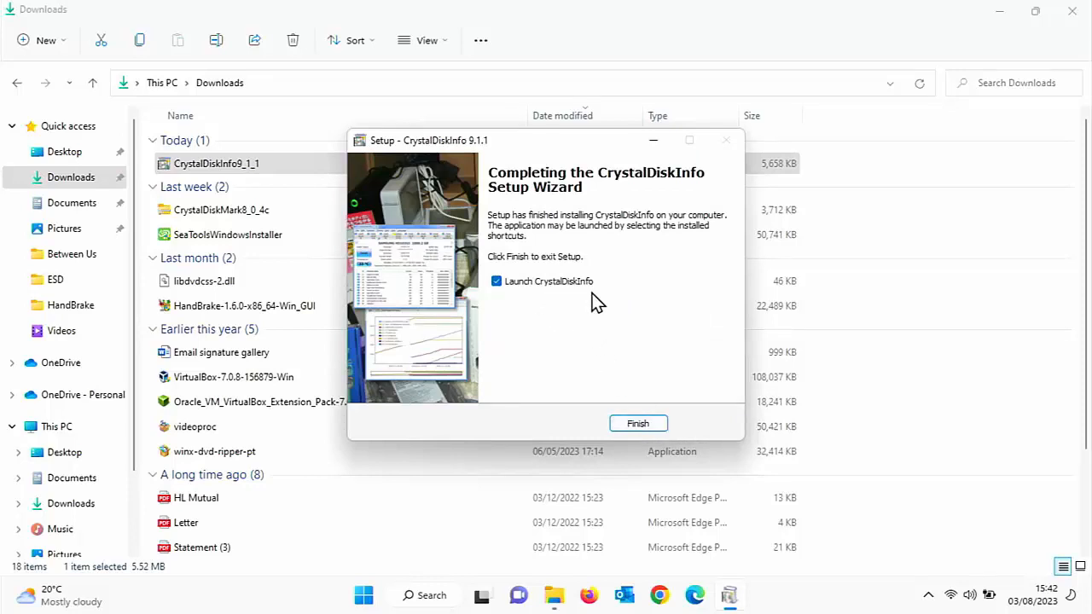
click(638, 423)
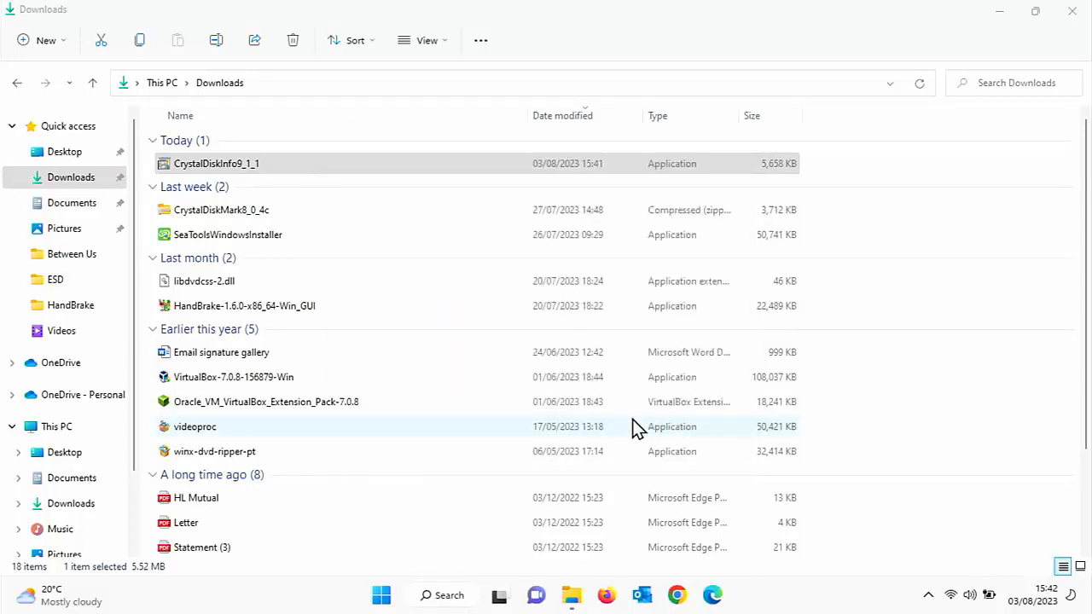
double_click(215, 164)
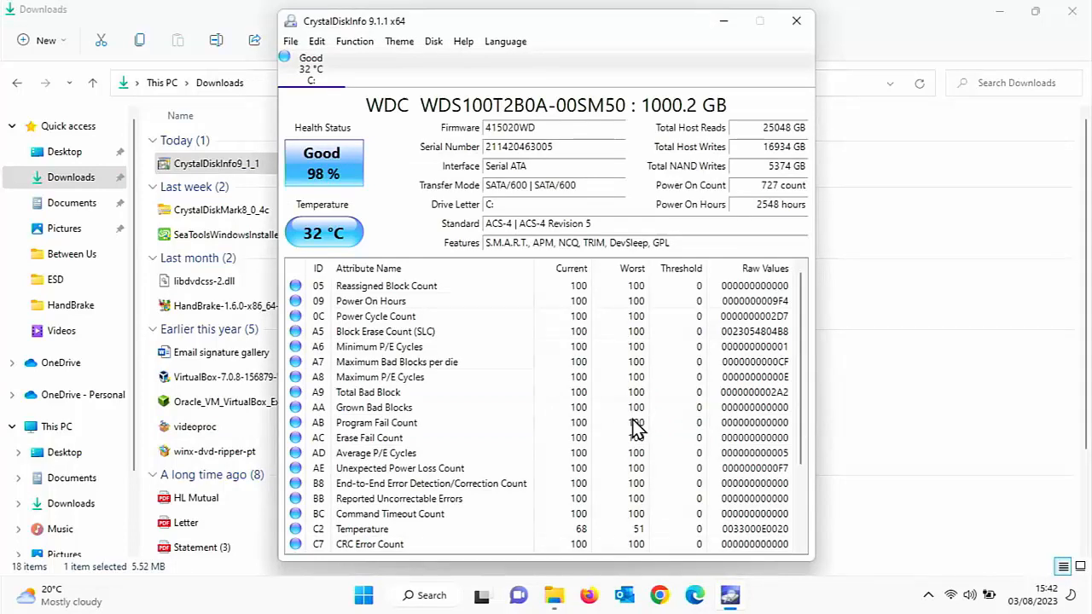
mouse_move(372, 174)
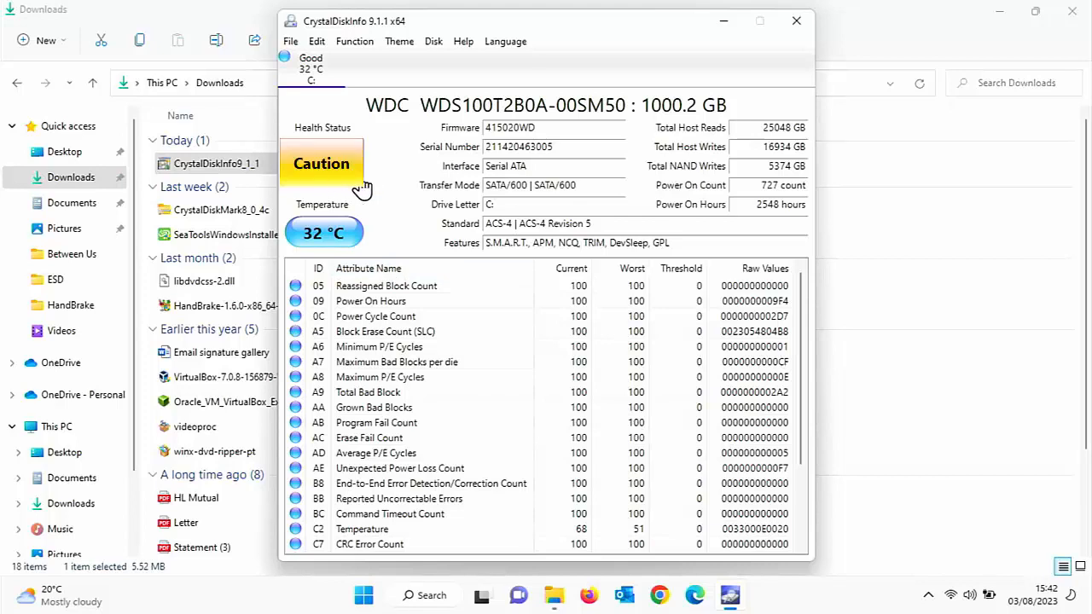
mouse_move(395, 174)
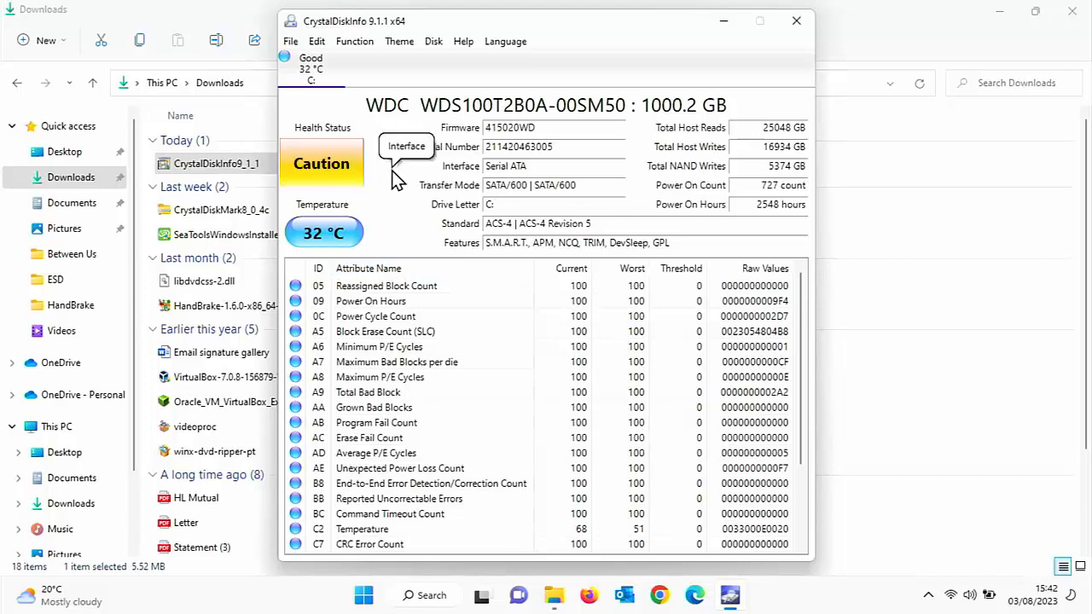